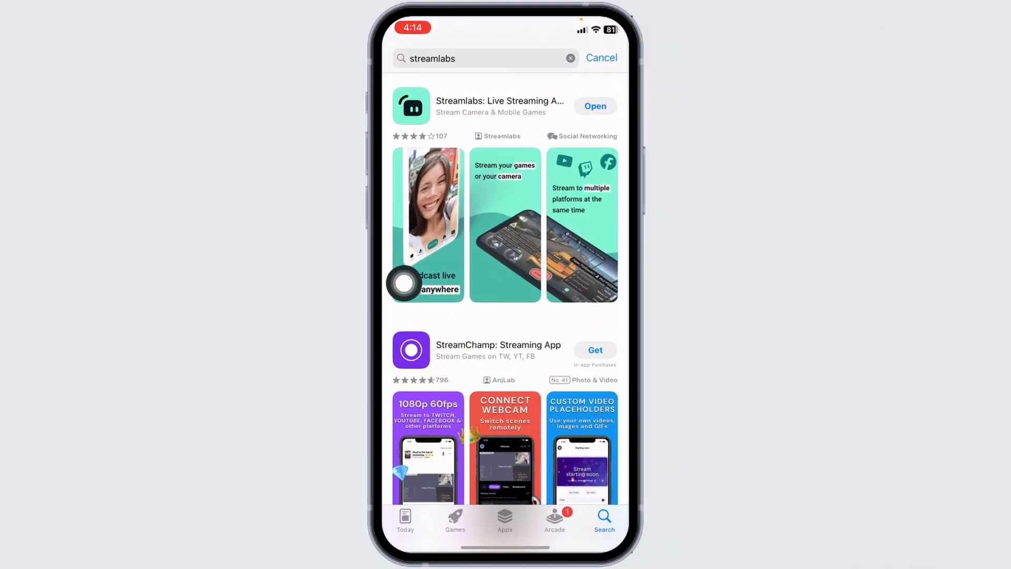
mouse_move(508, 117)
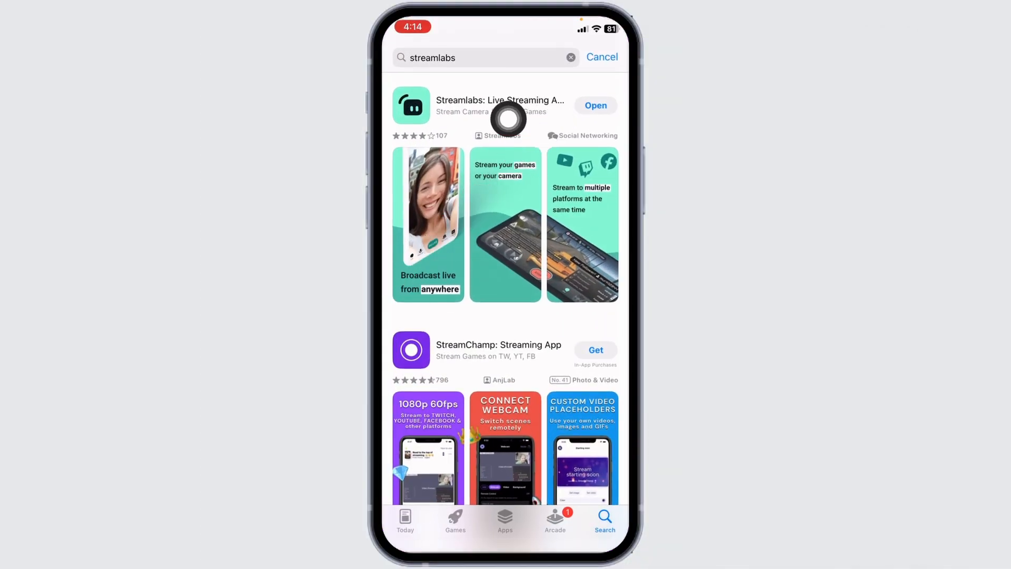
mouse_move(606, 141)
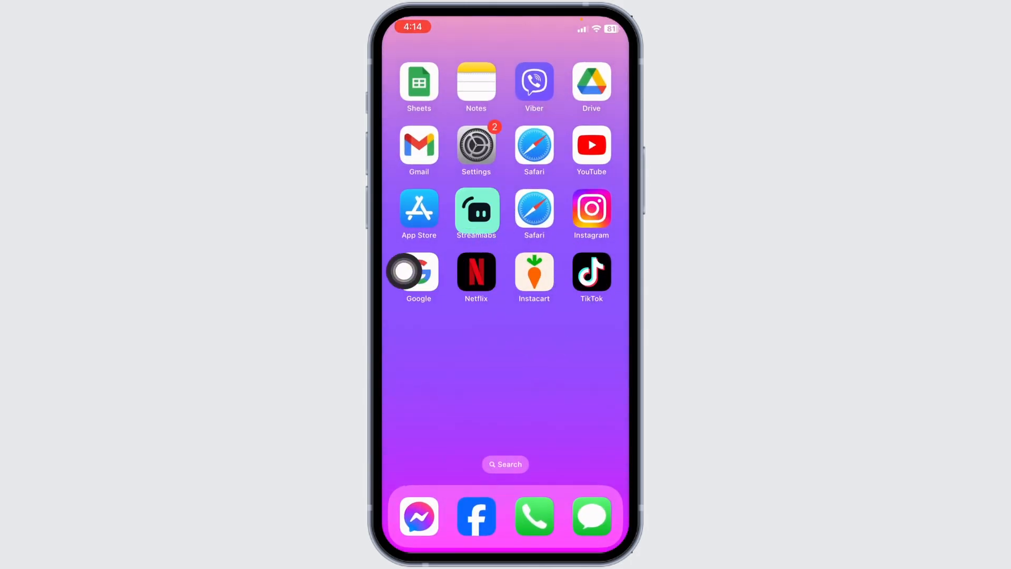
Launch the installed Streamlabs app from the Home Screen
click(477, 210)
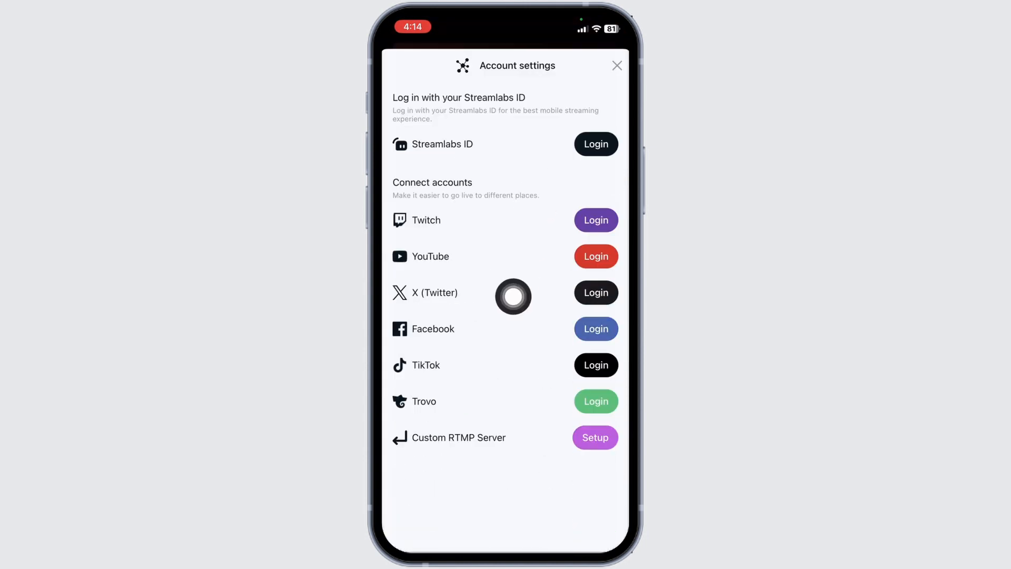
mouse_move(441, 365)
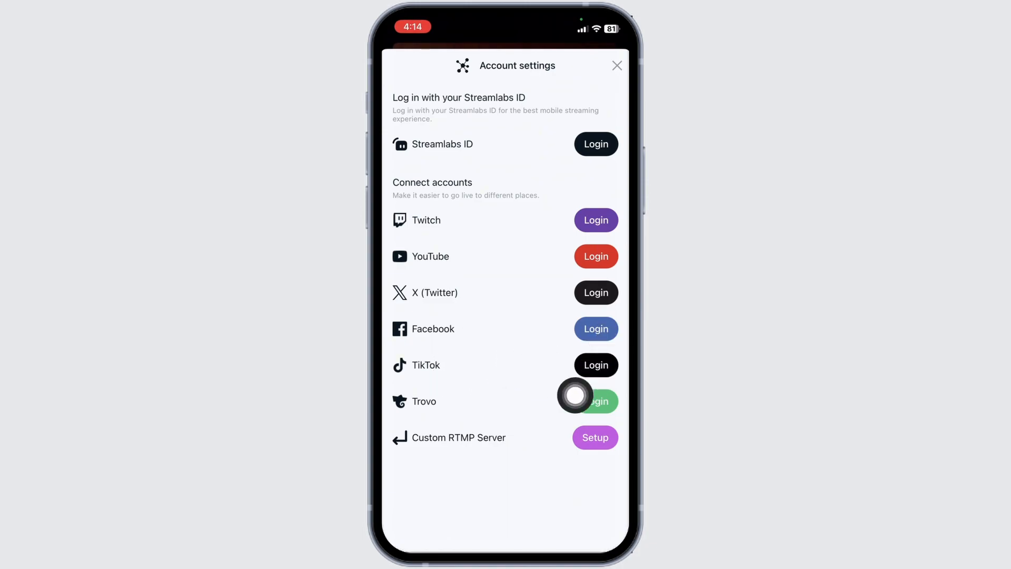
mouse_move(606, 396)
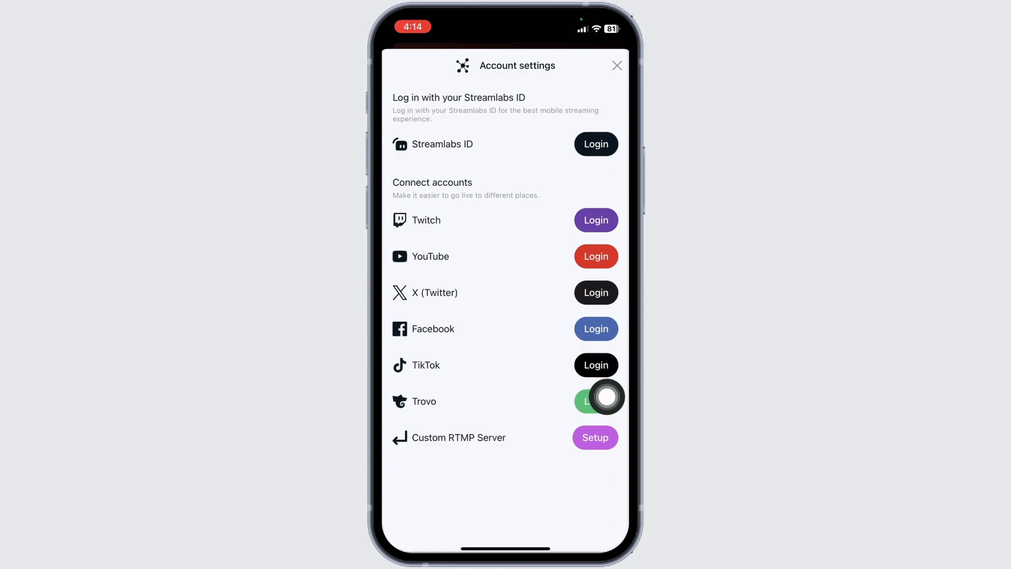
Choose a platform login from the Streamlabs Connect accounts list
click(595, 400)
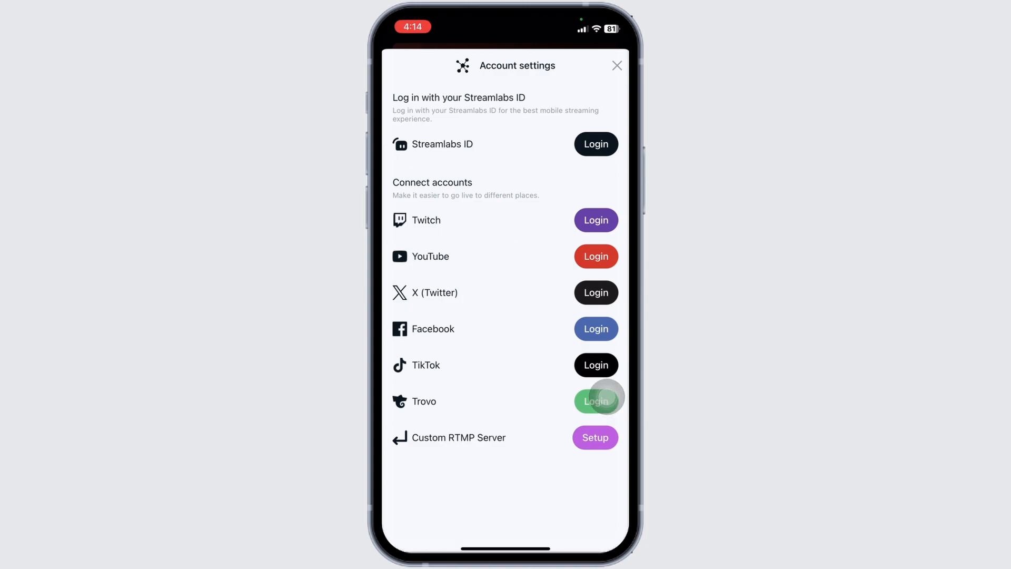